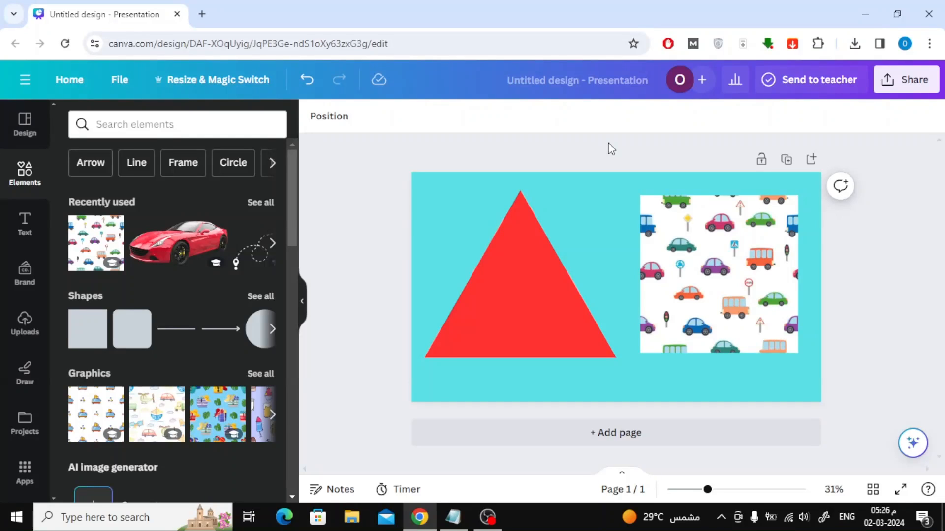
Step: Crop the vehicle pattern to one pink car and enlarge it beside the red triangle
left_click(519, 271)
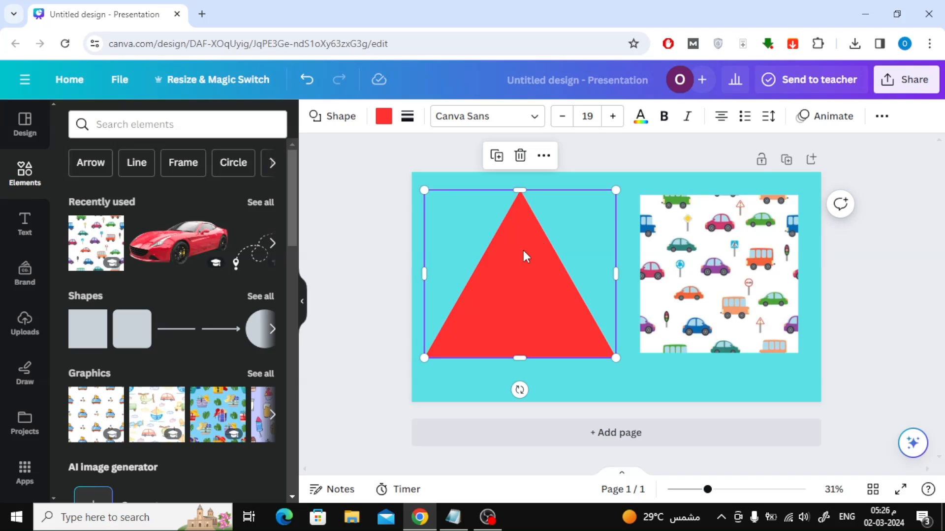
left_click(717, 274)
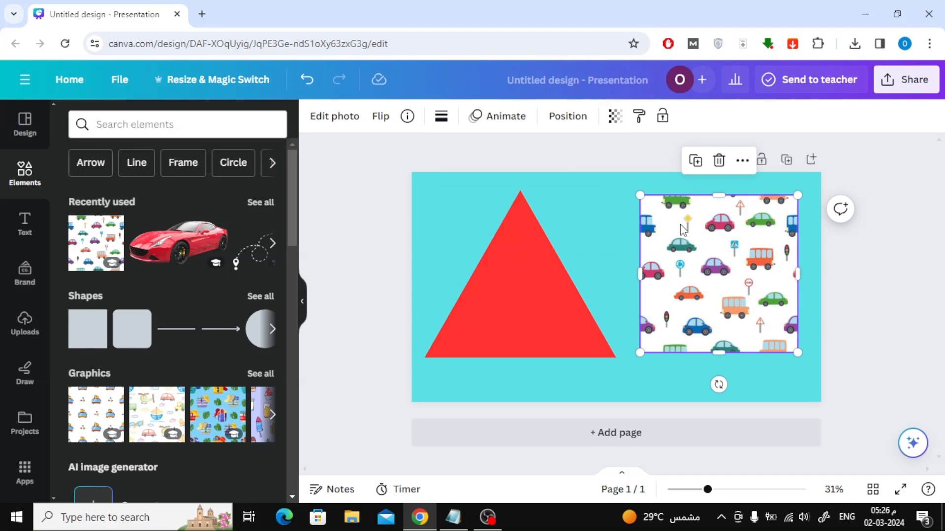
mouse_move(692, 234)
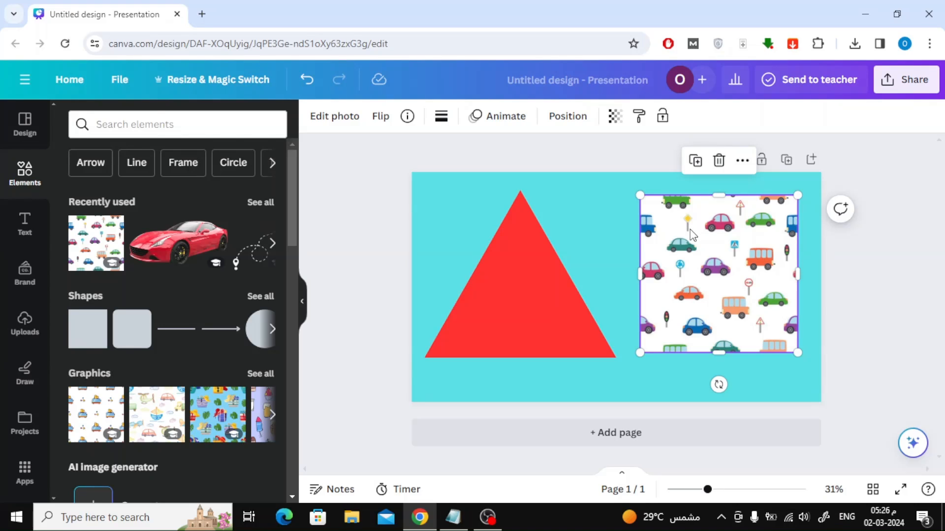
mouse_move(664, 275)
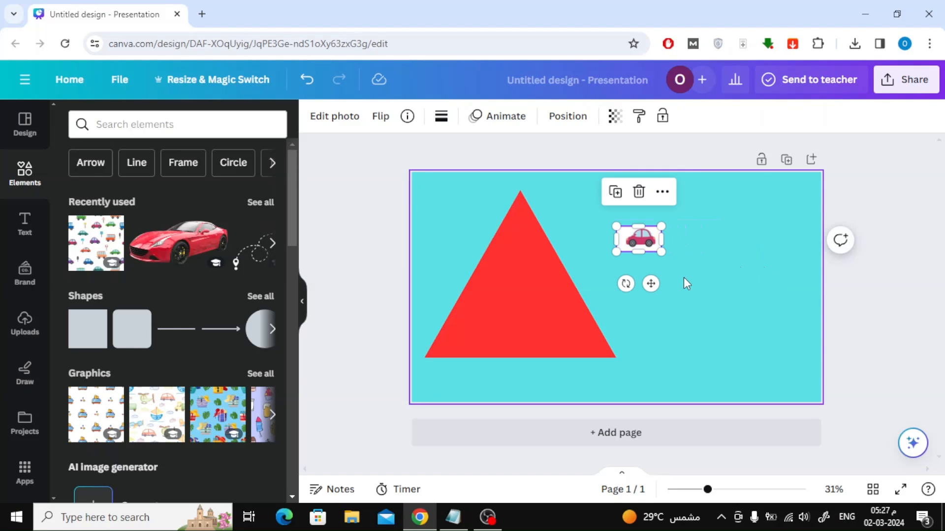
mouse_move(668, 262)
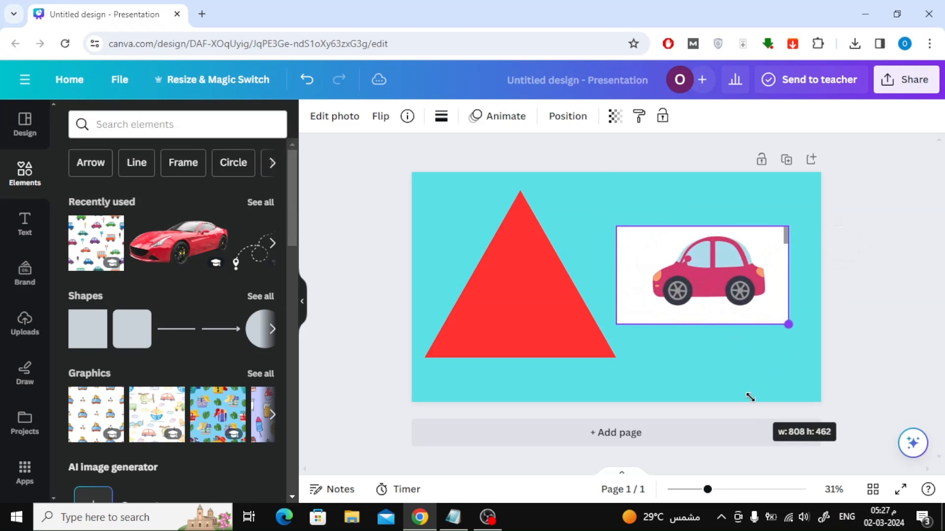
left_click(700, 275)
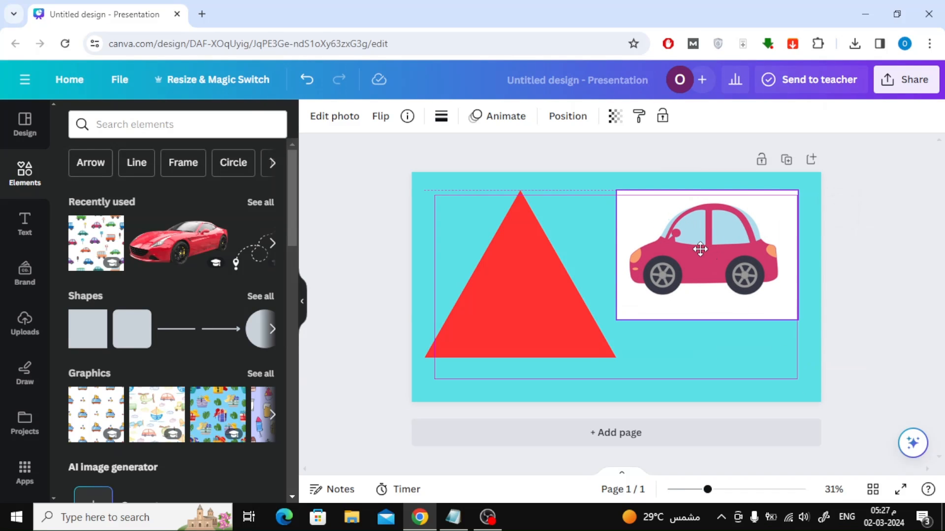
Step: Add a pink square overlapping the right side of the red triangle
left_click(708, 249)
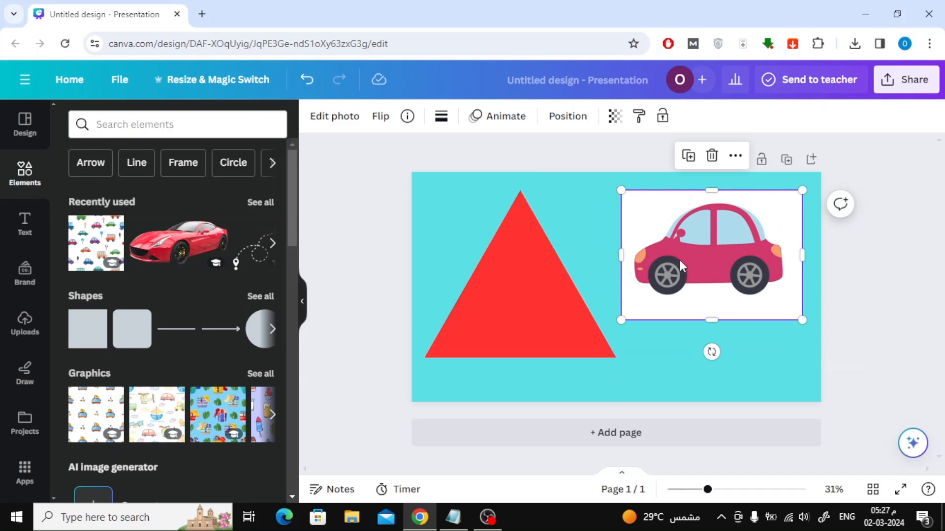
left_click(519, 271)
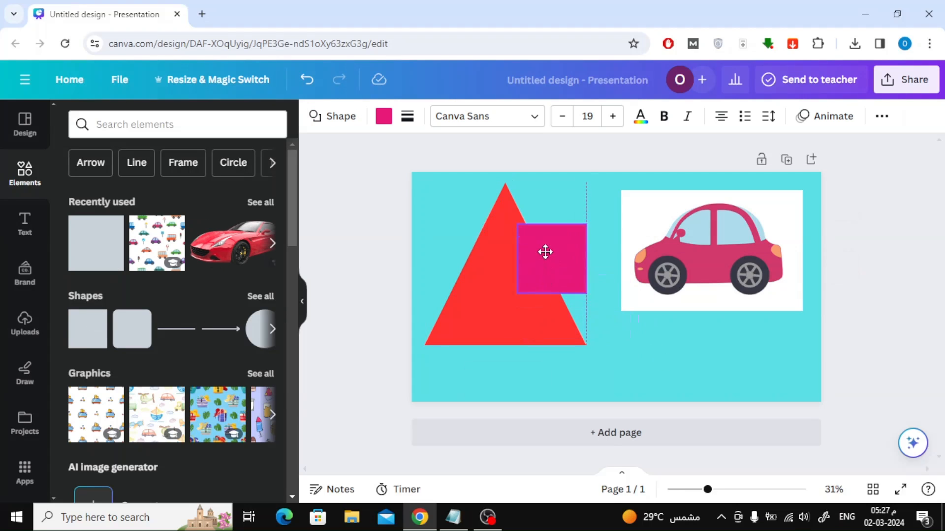
Step: Recolour the square to the cyan document colour and stretch it over the triangle's right half
left_click(383, 115)
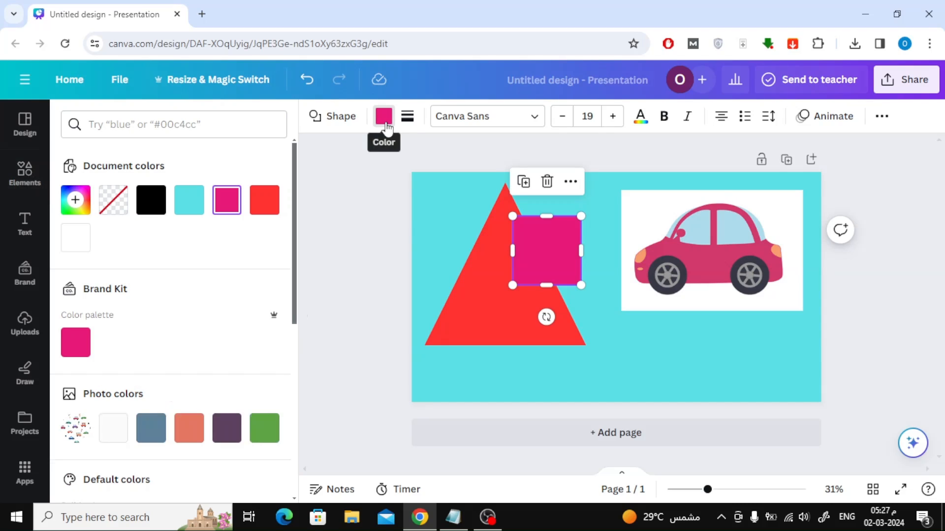
left_click(189, 199)
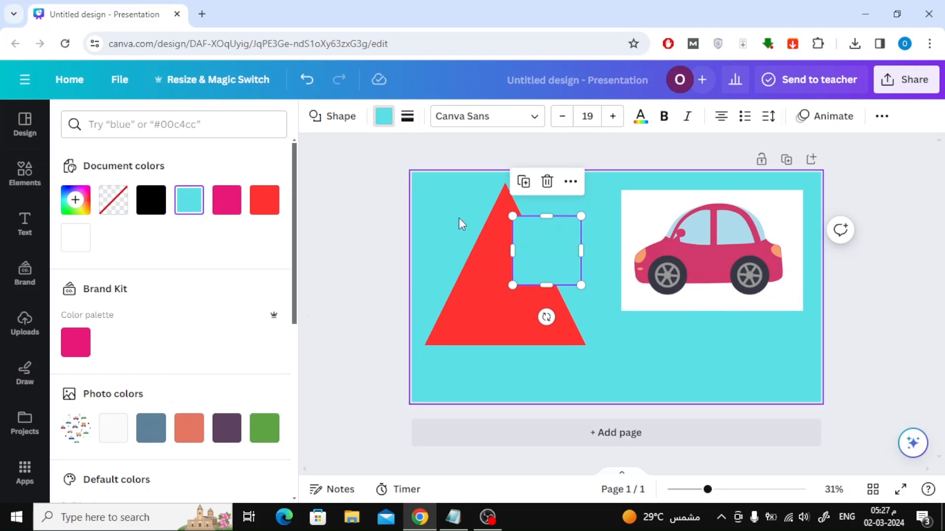
left_click(546, 182)
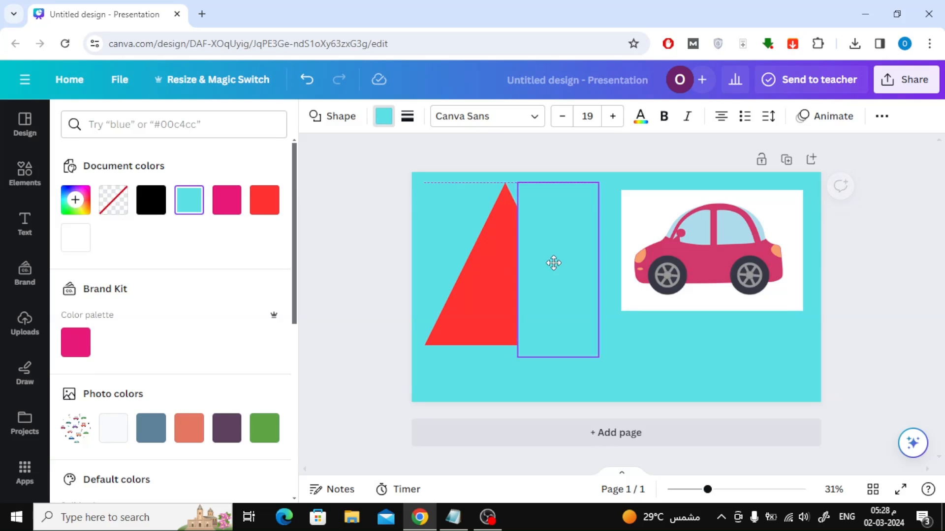
left_click(557, 269)
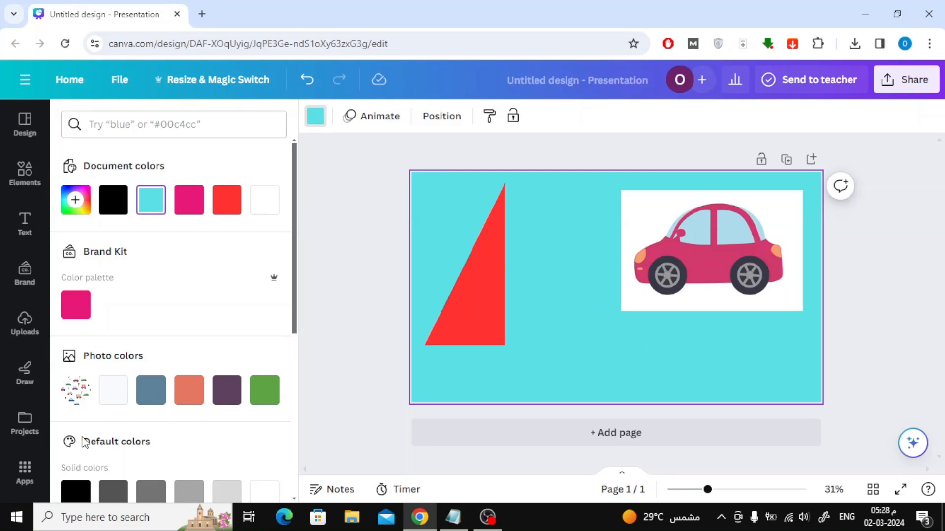
Step: Brush cyan freehand strokes over the triangle's tip to leave a red trapezoid
left_click(25, 368)
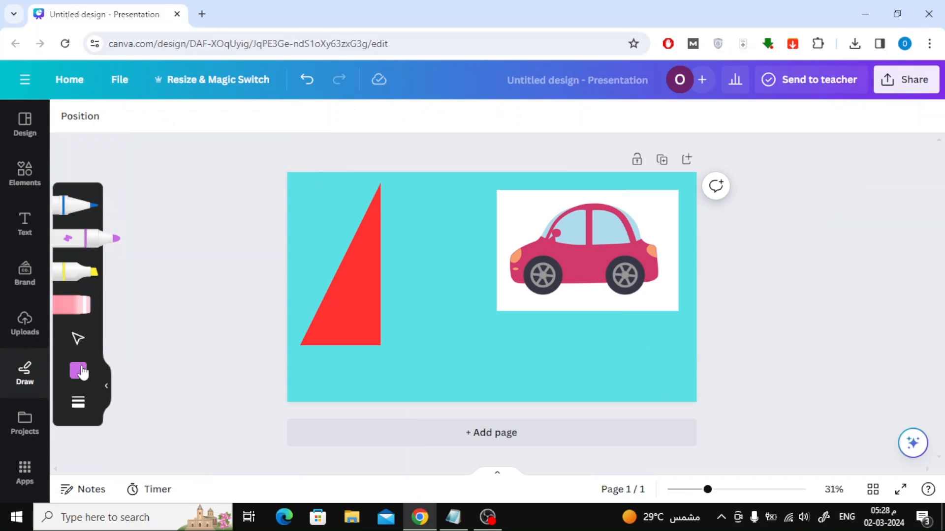
left_click(78, 370)
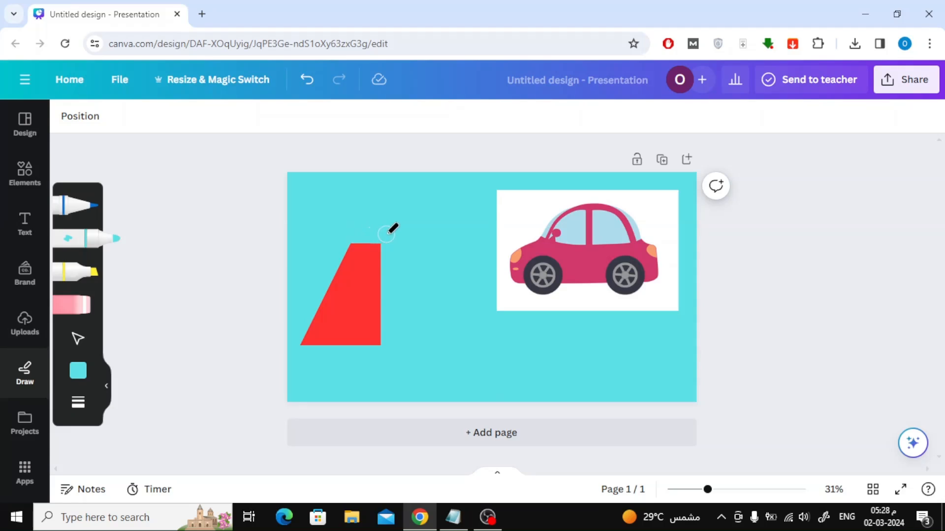
mouse_move(428, 248)
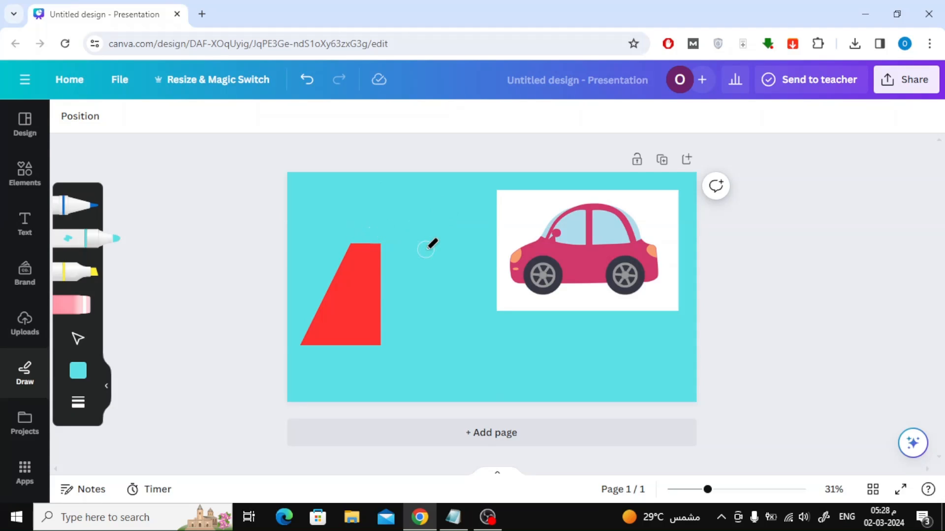